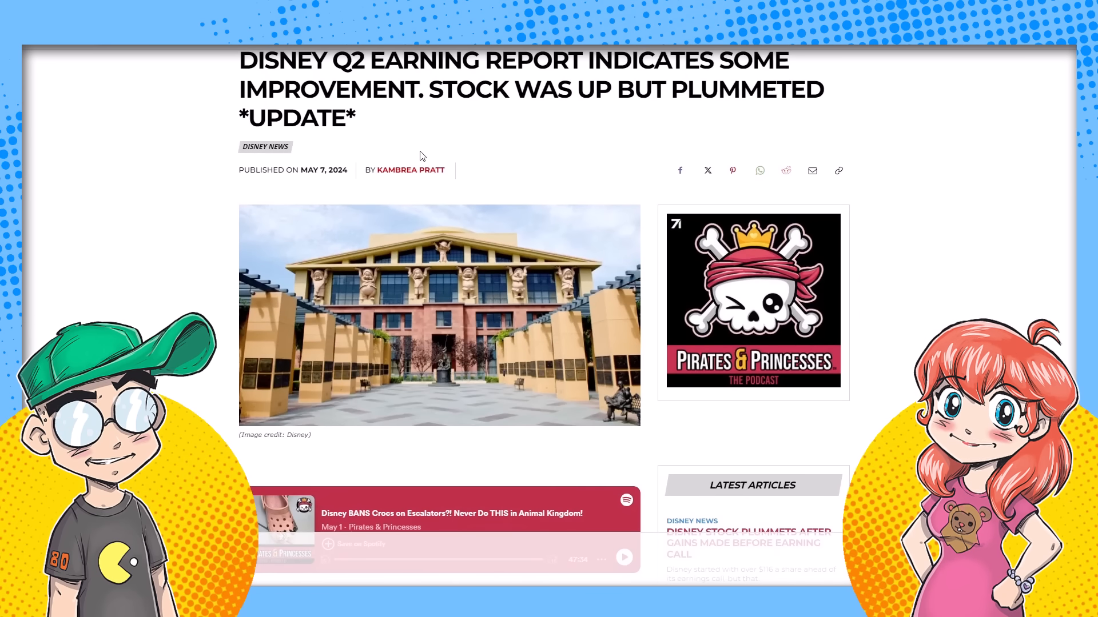
# Scroll the Disney Q2 earnings article down to the Update paragraph about the stock falling to $105-$106
pyautogui.scroll(-3)
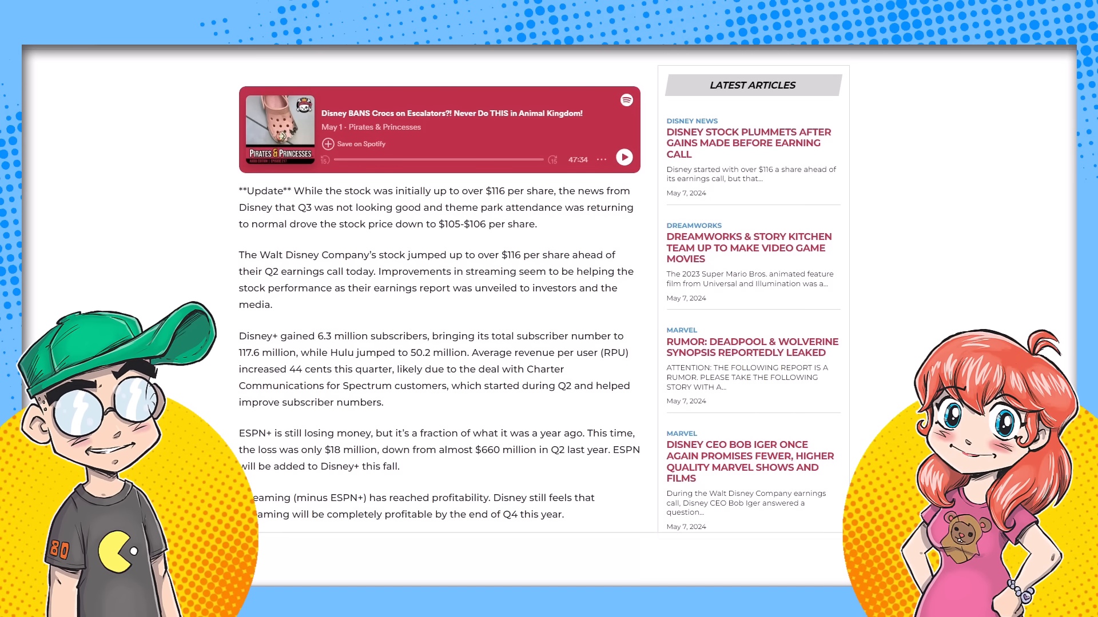
pyautogui.click(748, 143)
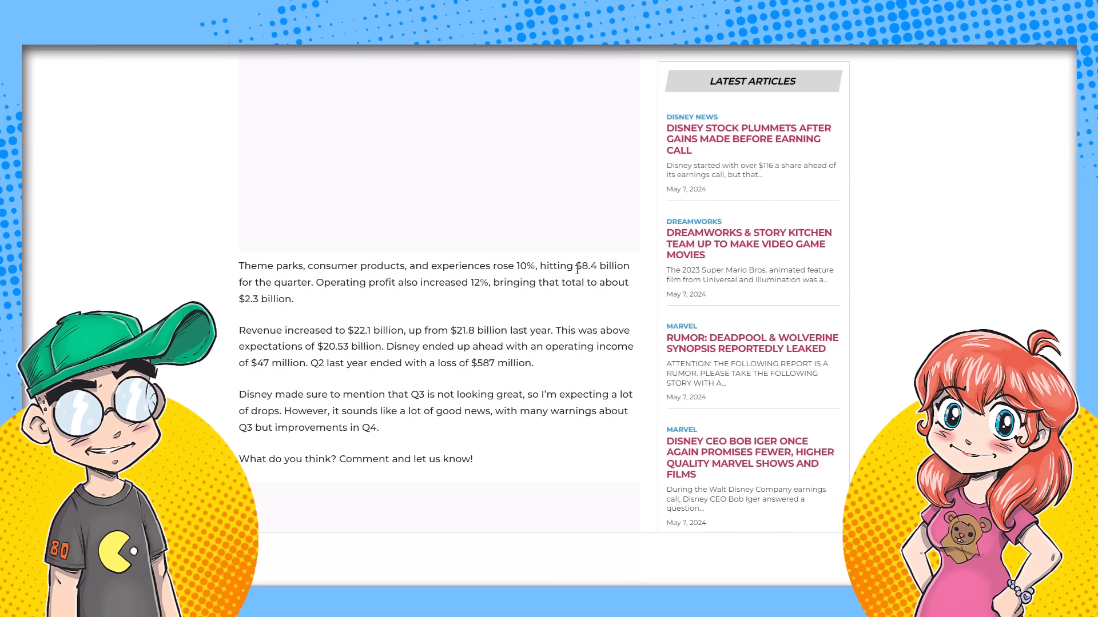
pyautogui.moveTo(325, 302)
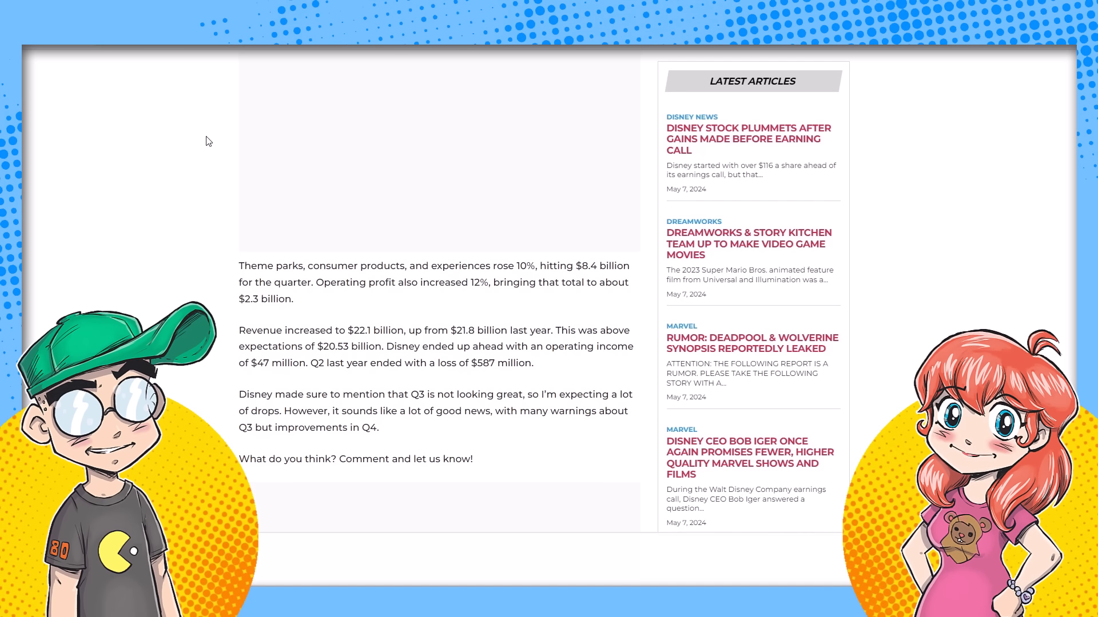
pyautogui.moveTo(307, 164)
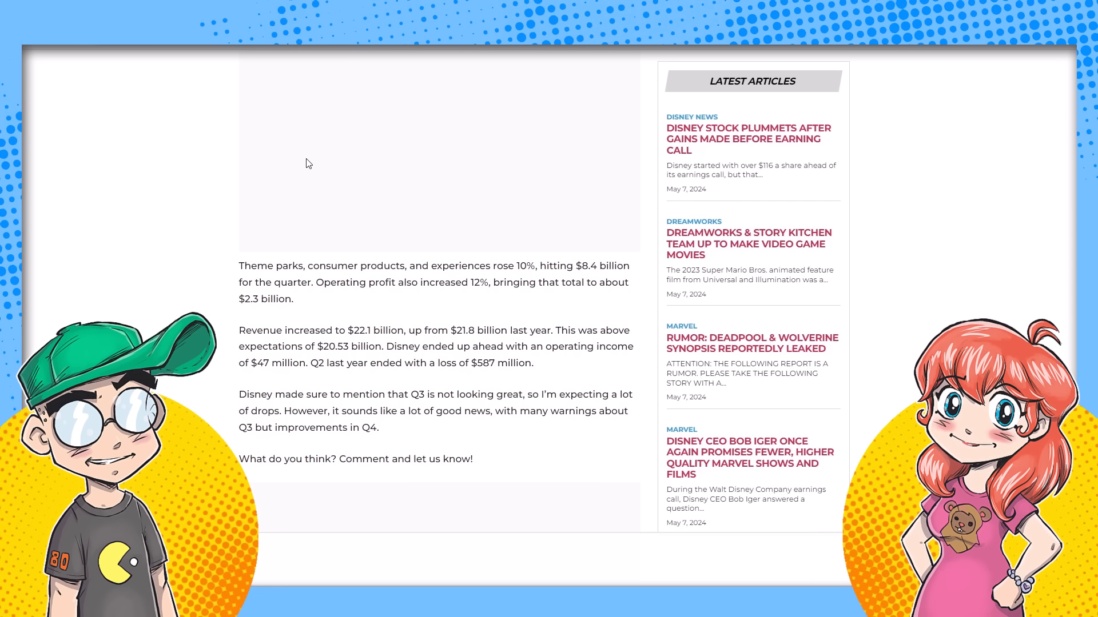
pyautogui.moveTo(291, 156)
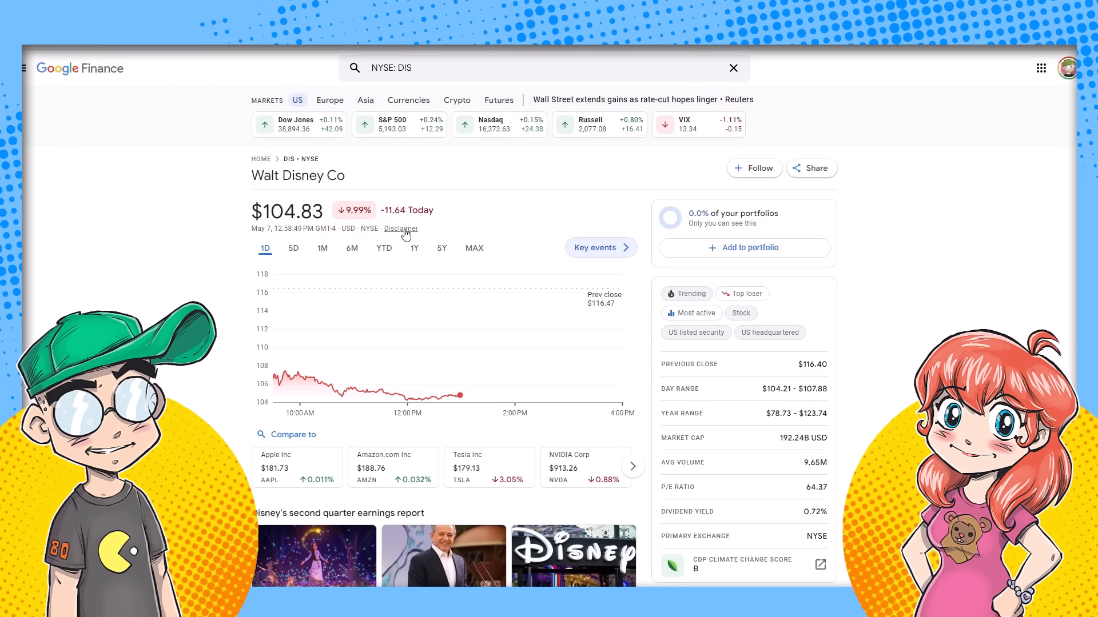
pyautogui.moveTo(374, 223)
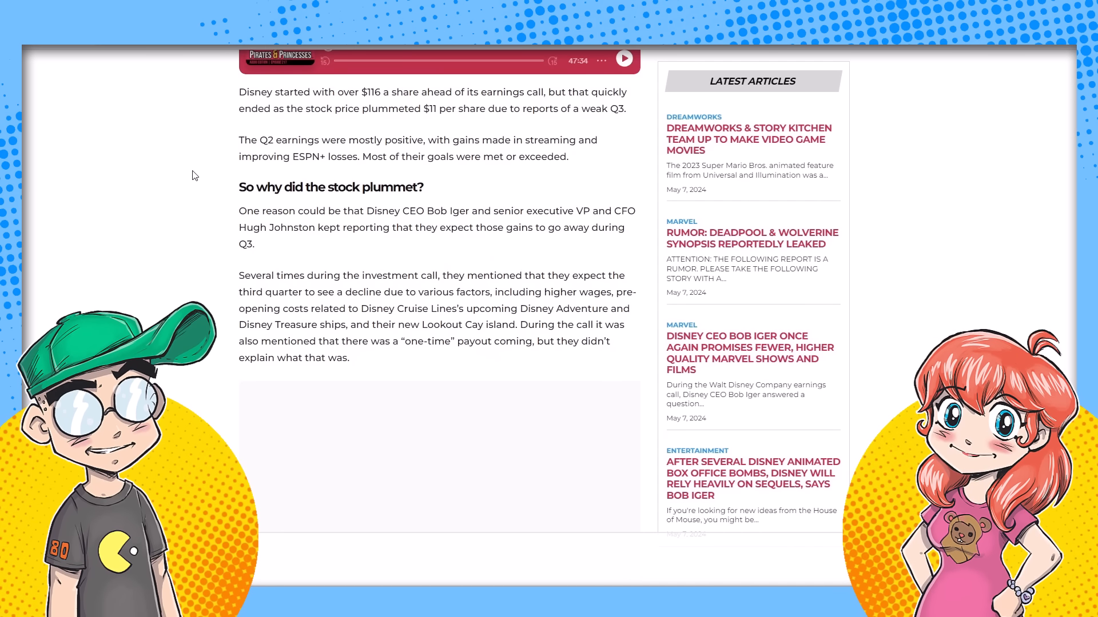
pyautogui.scroll(-3)
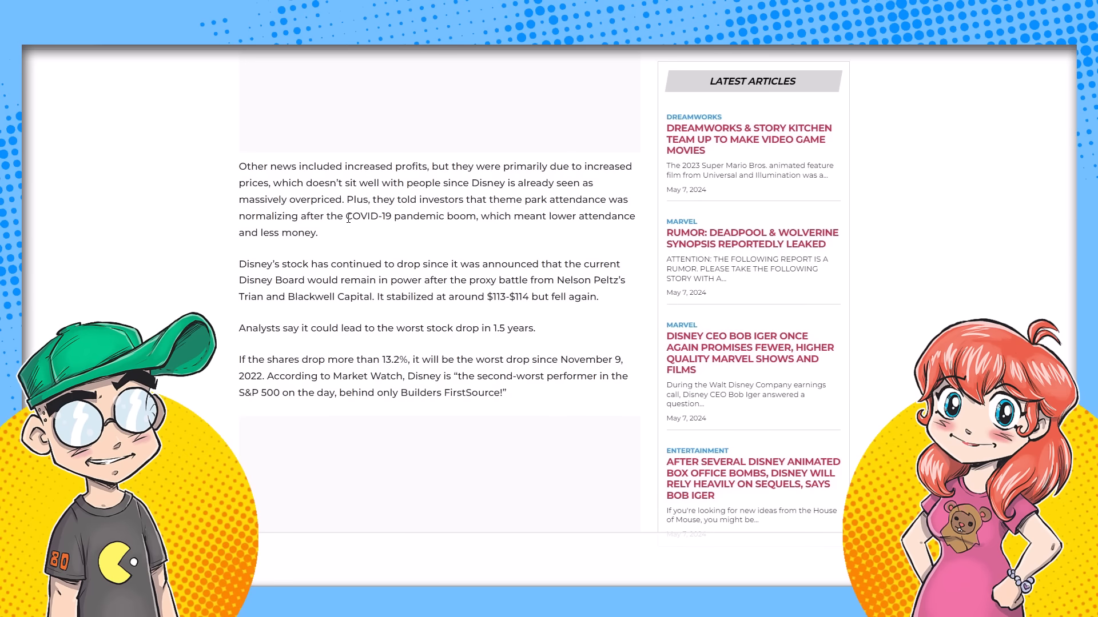
pyautogui.scroll(-3)
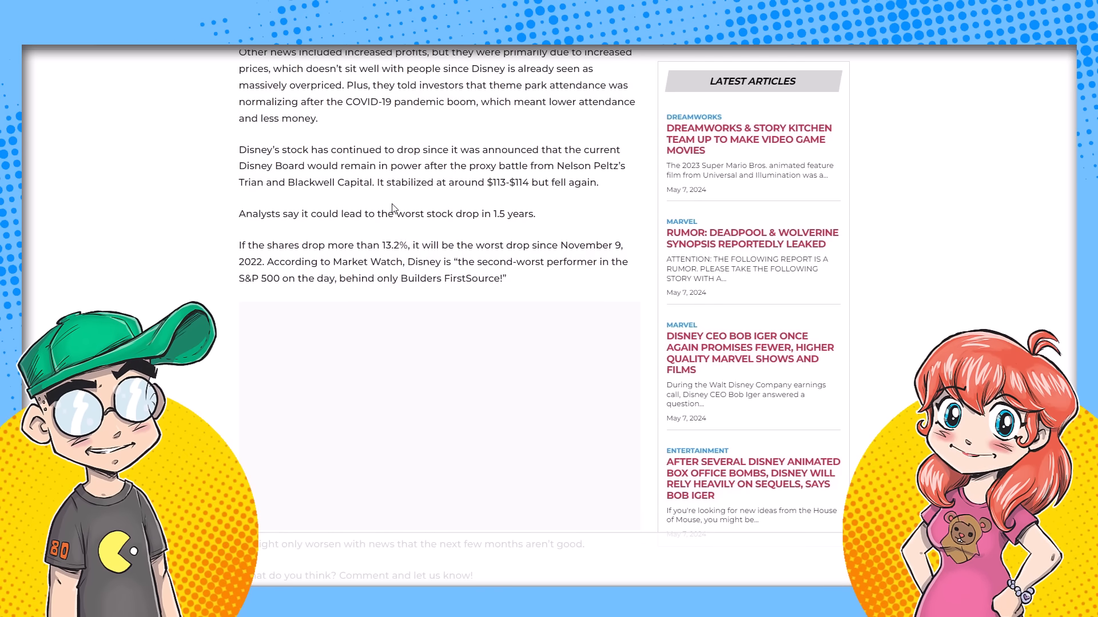
pyautogui.scroll(-3)
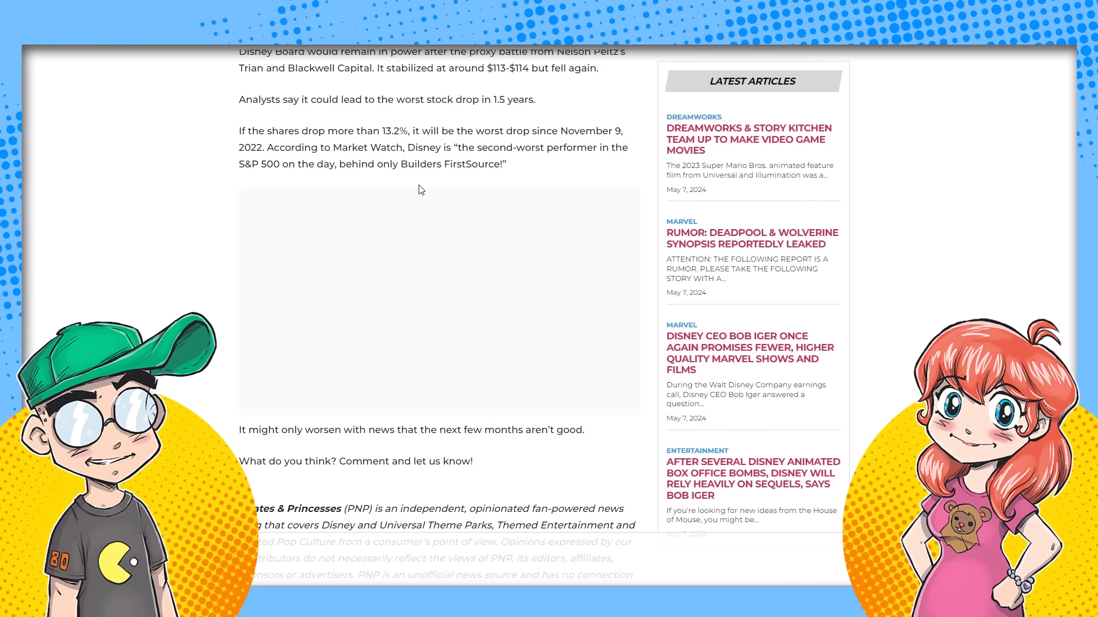
pyautogui.moveTo(444, 251)
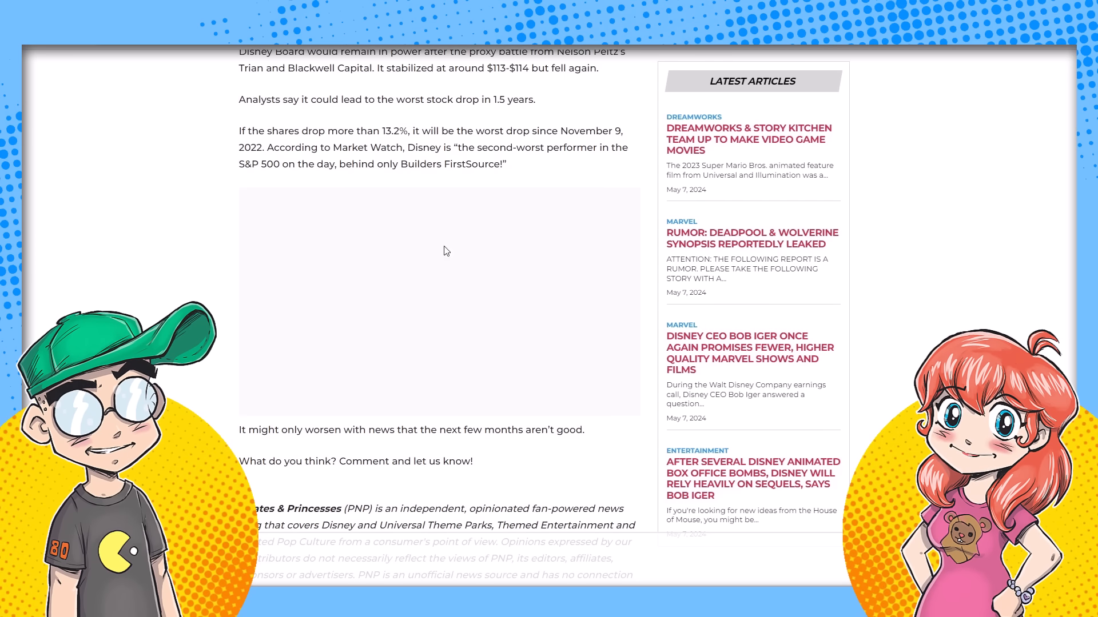
pyautogui.moveTo(336, 175)
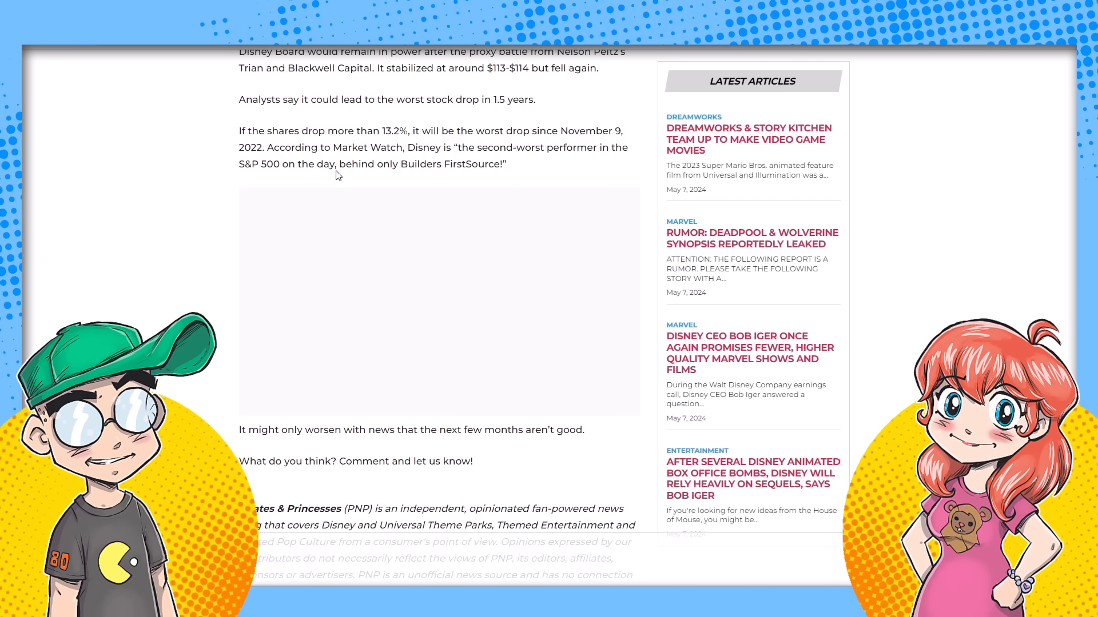
pyautogui.scroll(-3)
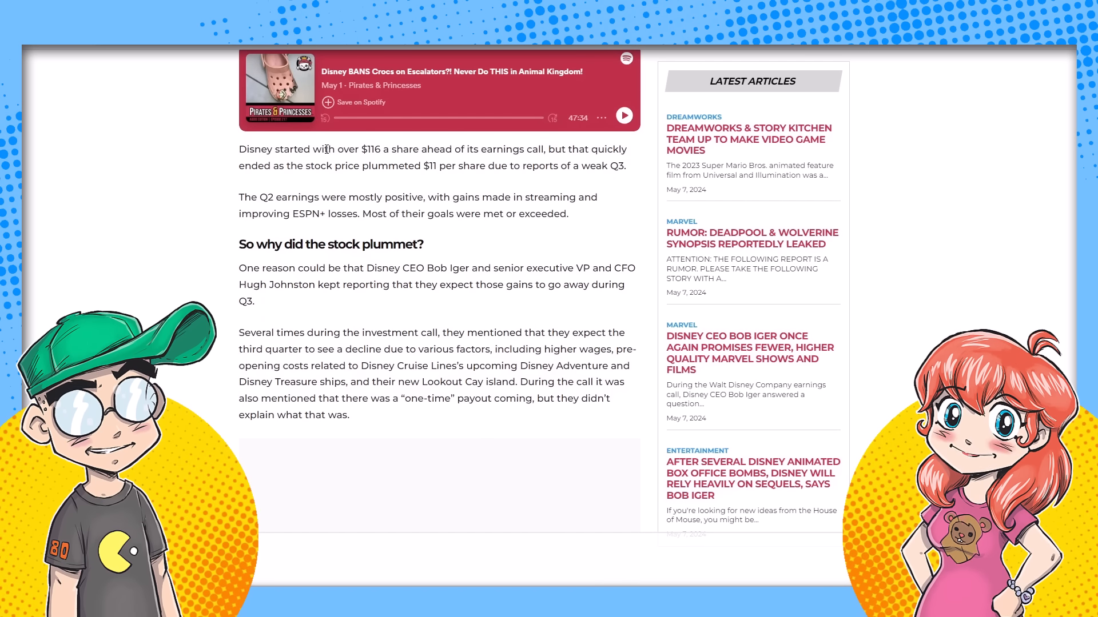
pyautogui.scroll(-3)
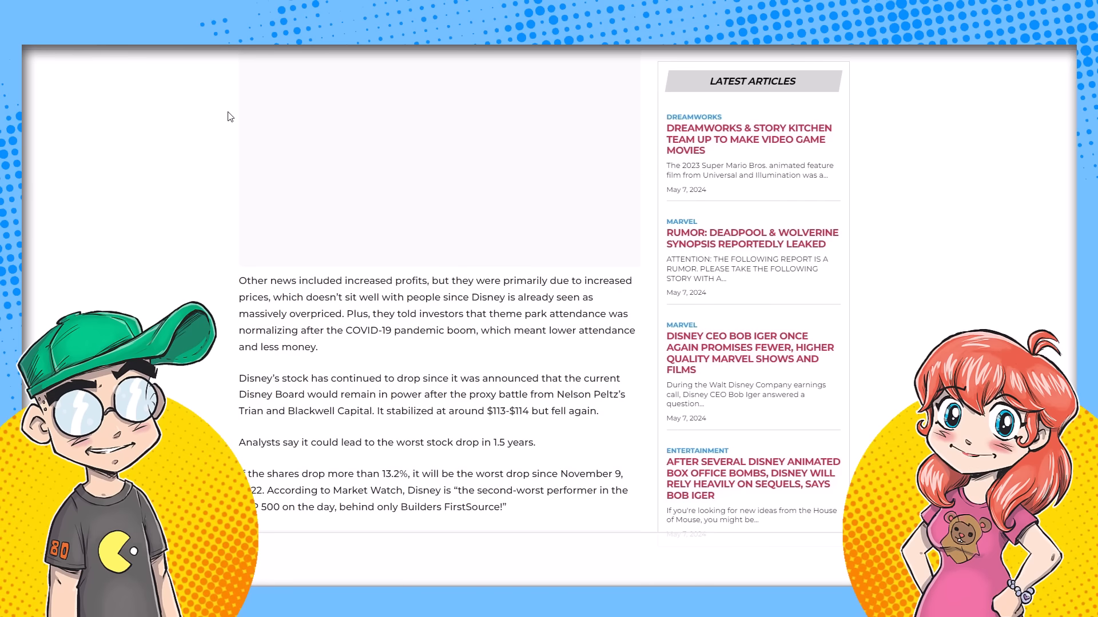
pyautogui.moveTo(168, 107)
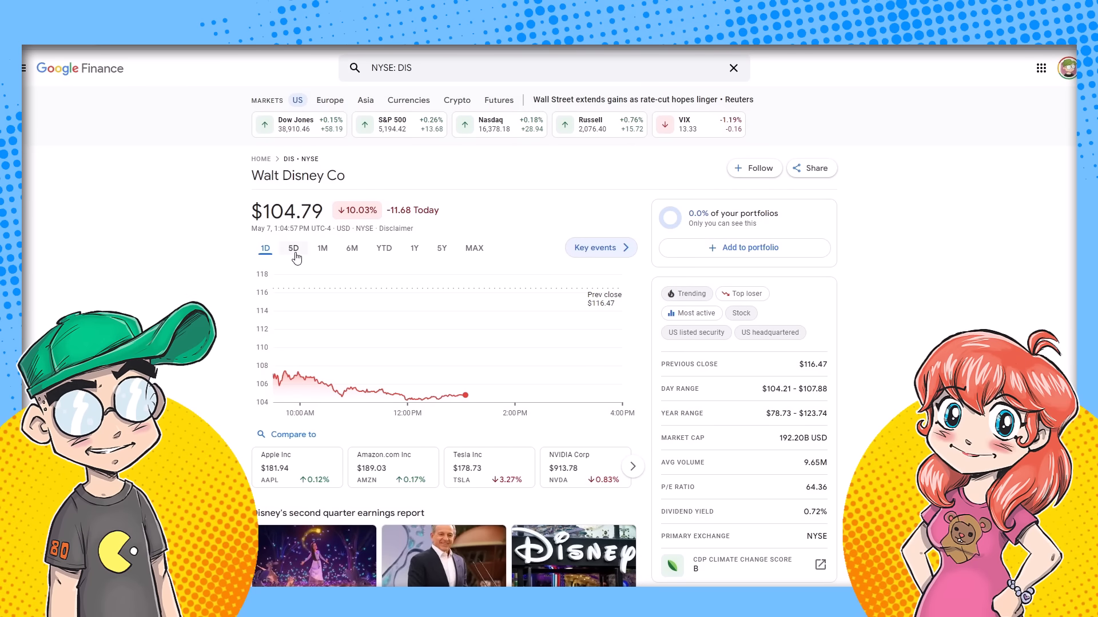
pyautogui.click(294, 248)
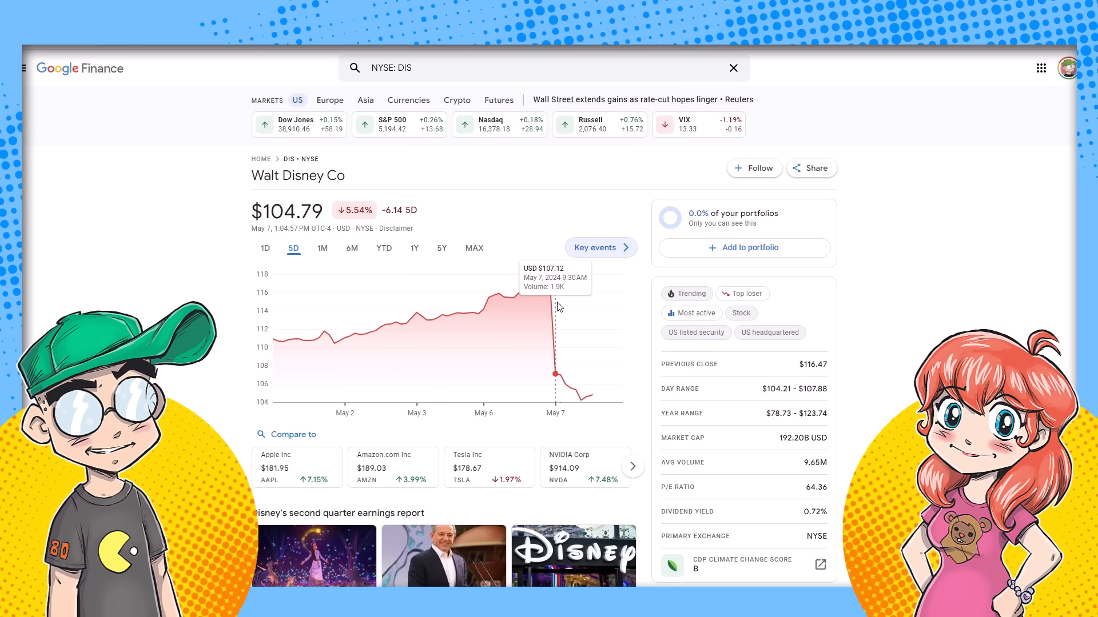
pyautogui.moveTo(546, 289)
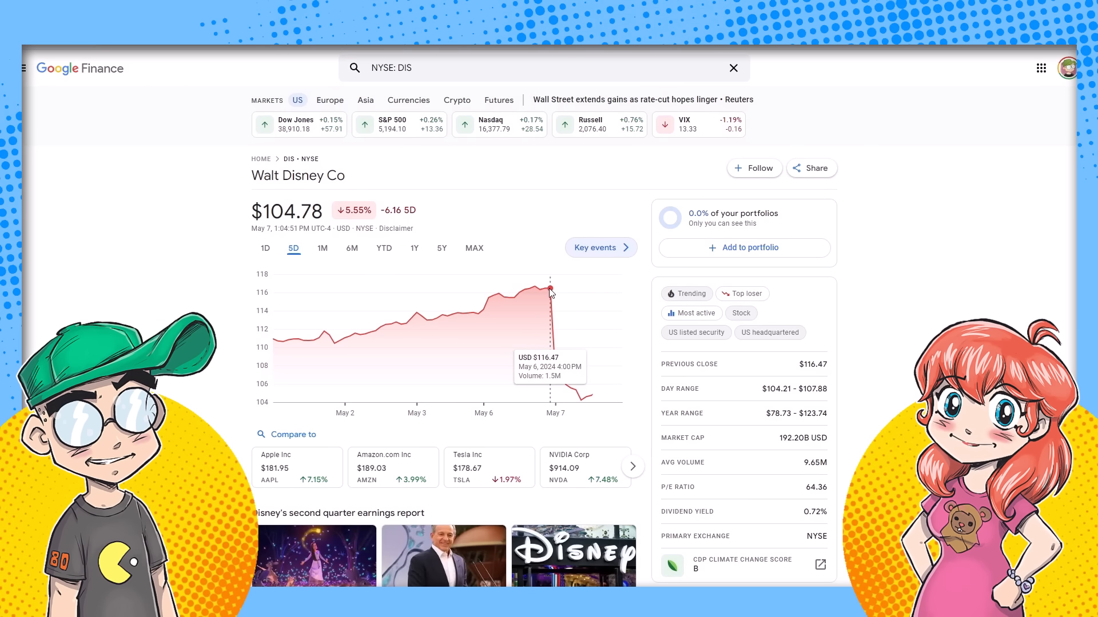
pyautogui.moveTo(553, 294)
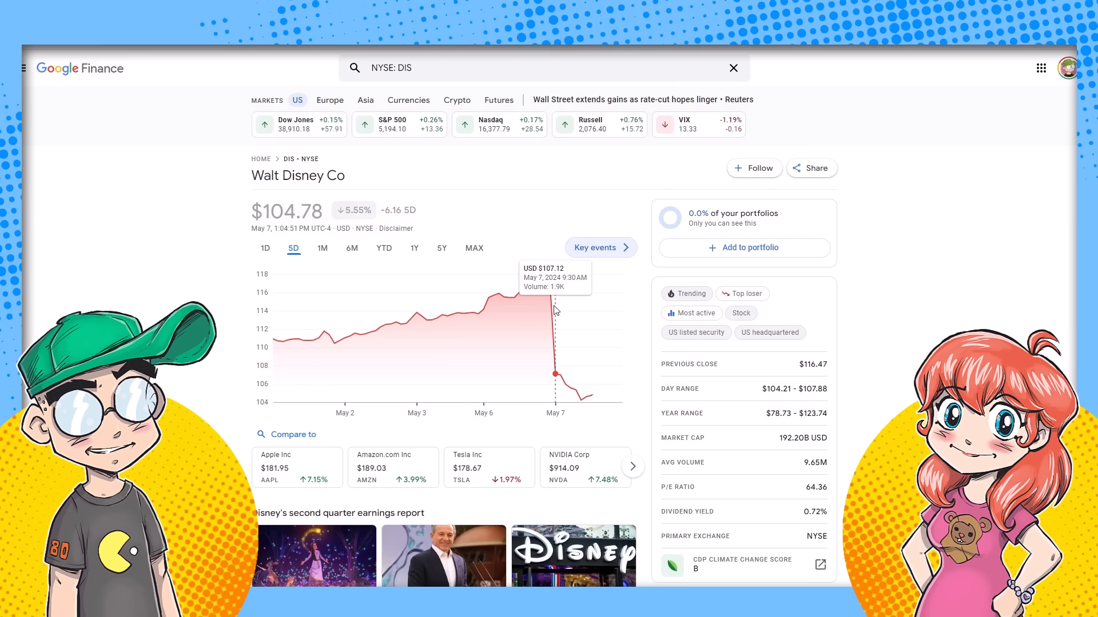
pyautogui.moveTo(546, 286)
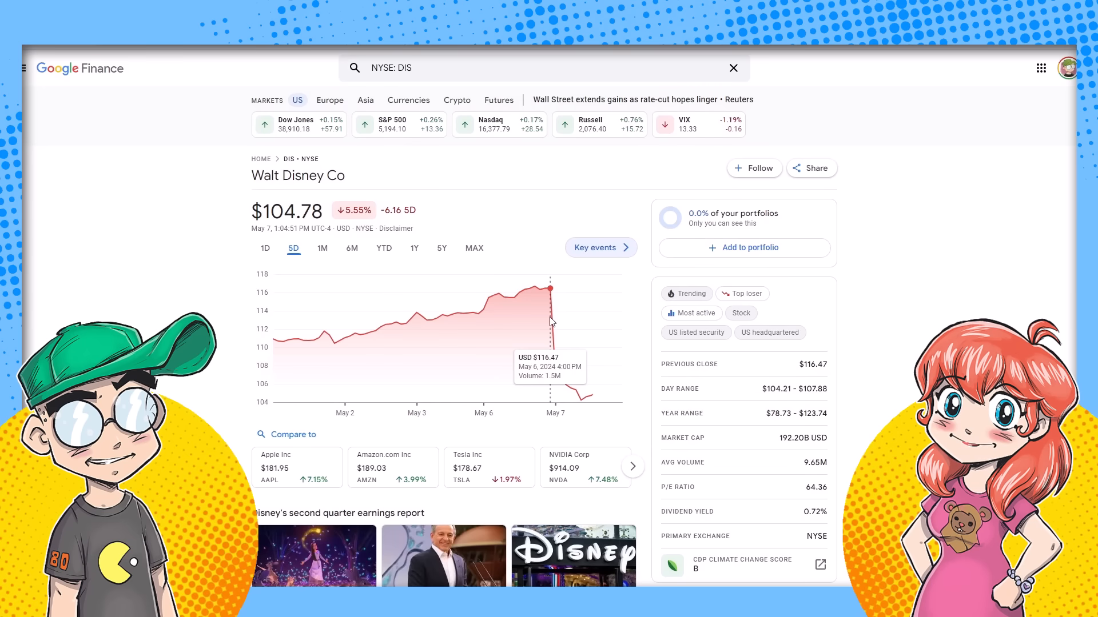
pyautogui.moveTo(557, 372)
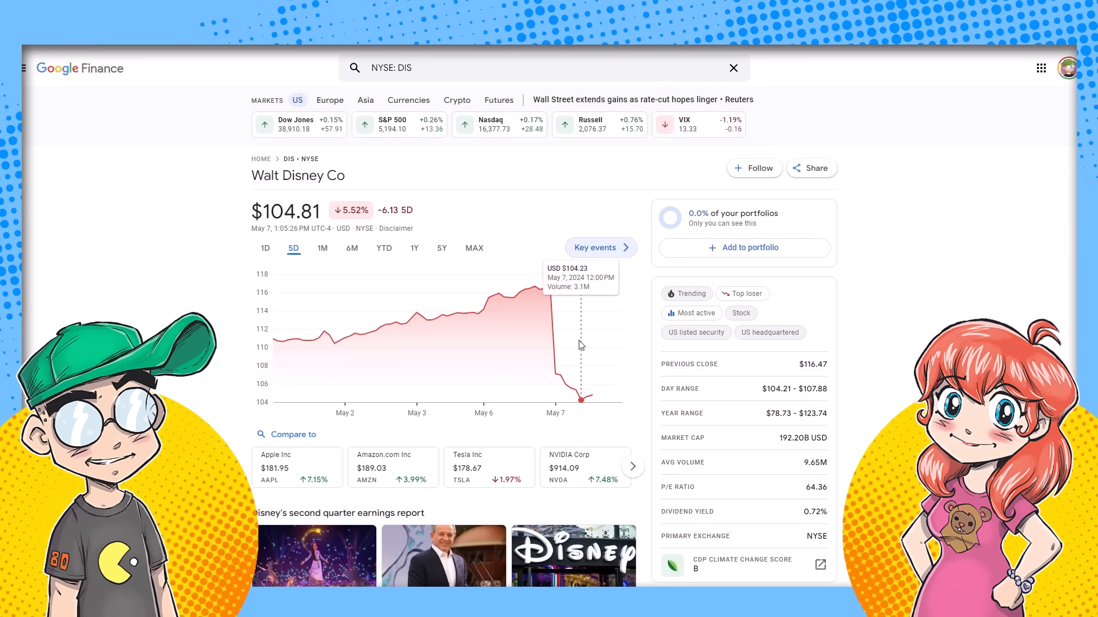
pyautogui.moveTo(672, 362)
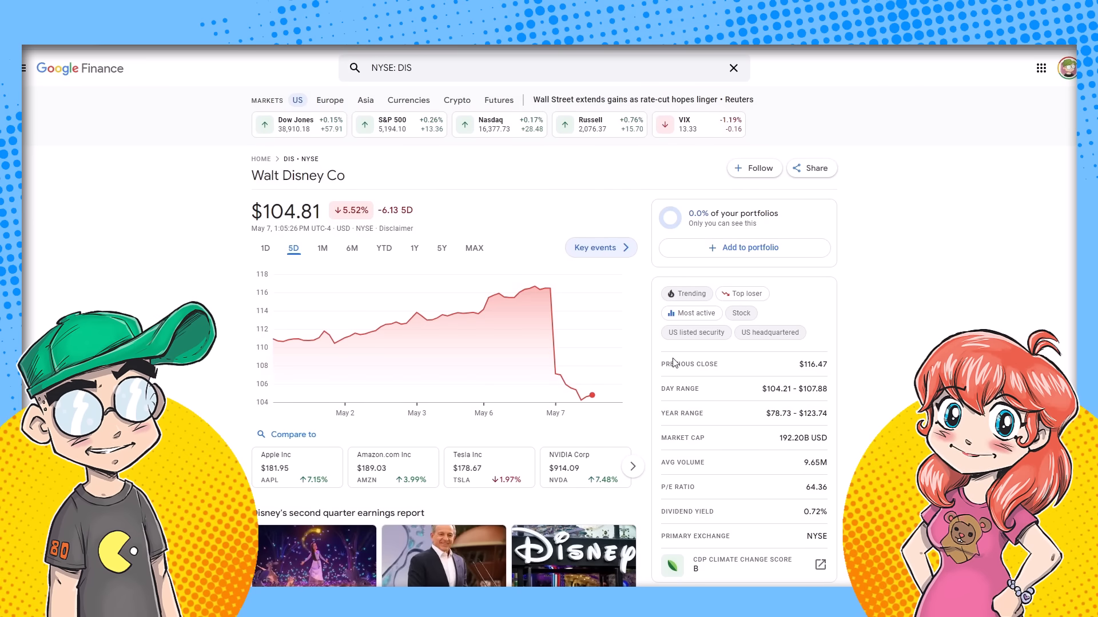
pyautogui.moveTo(556, 319)
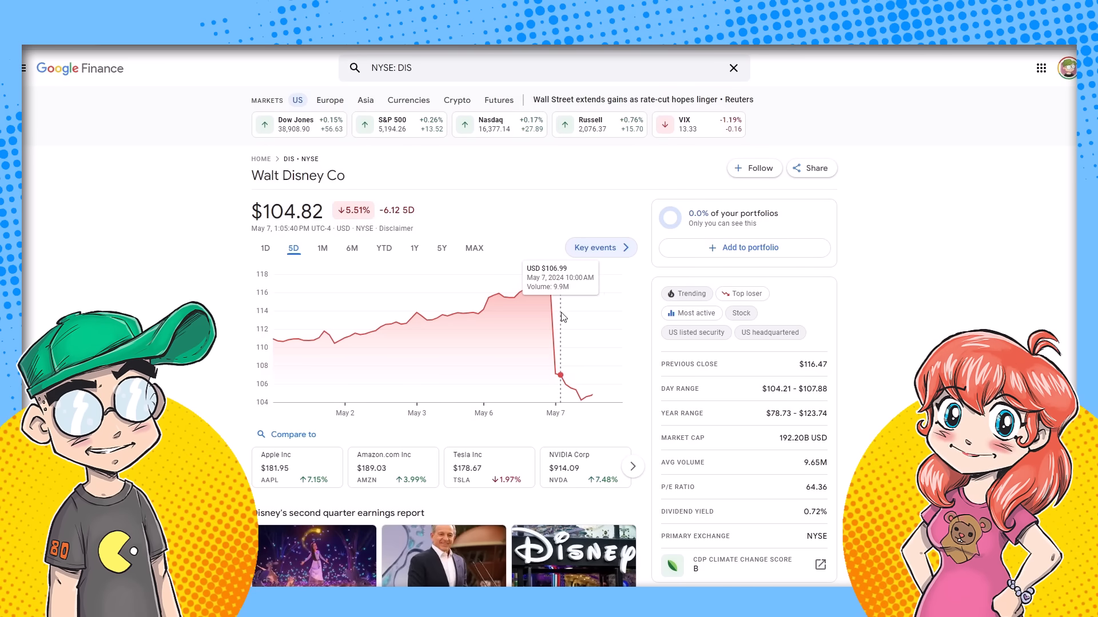
pyautogui.moveTo(610, 327)
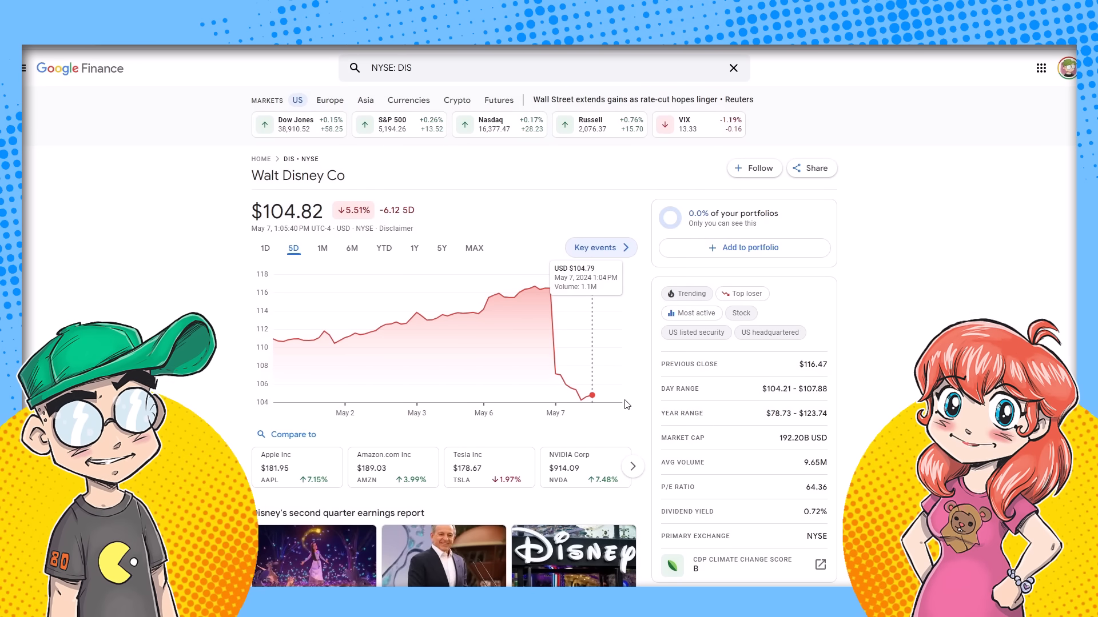
pyautogui.moveTo(574, 375)
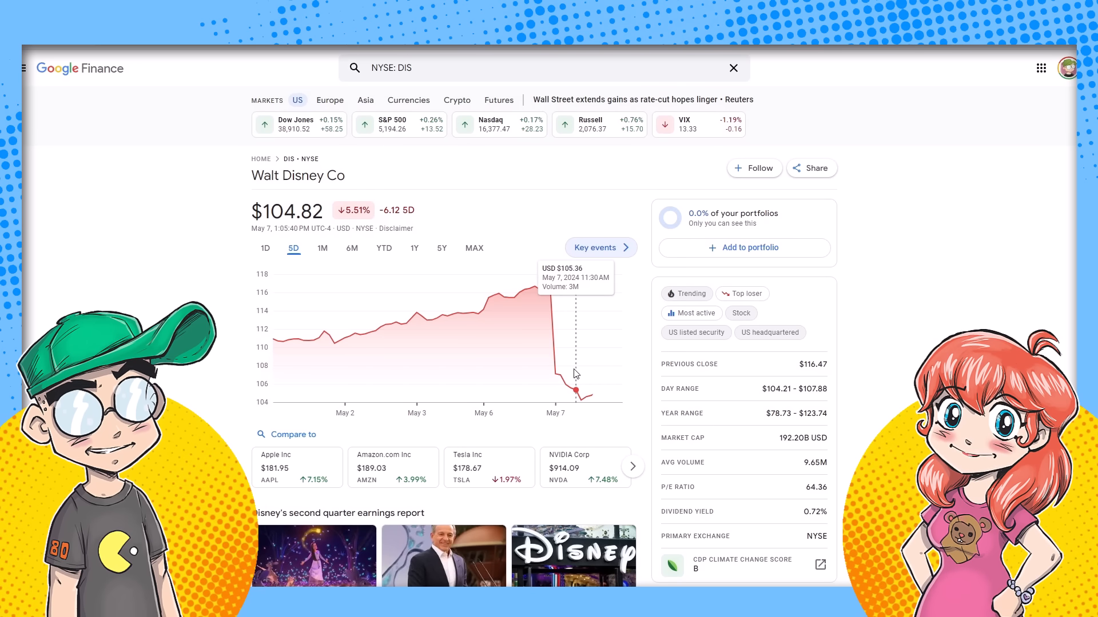